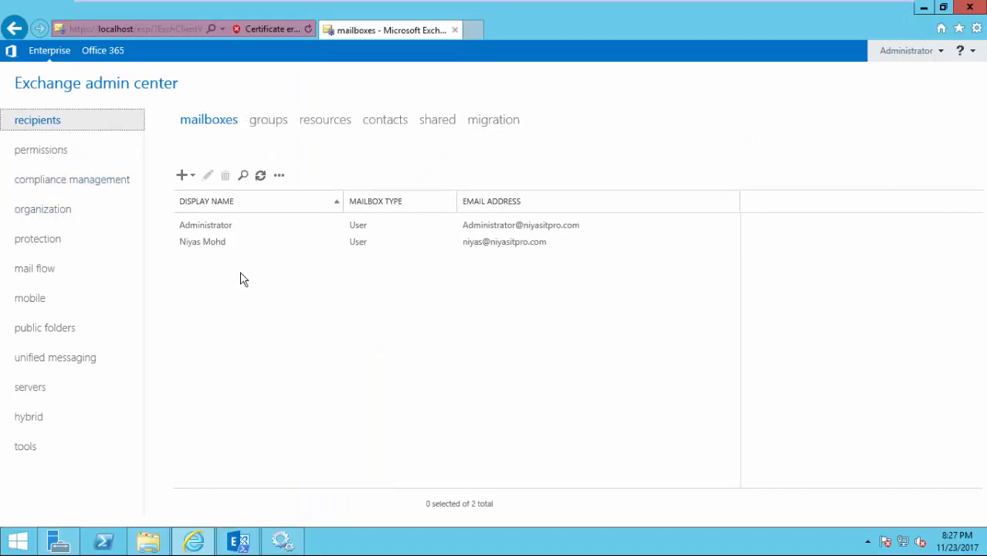
Check that DAG01 has members EX1 and EX2, then review db1's copies in the databases list
click(30, 387)
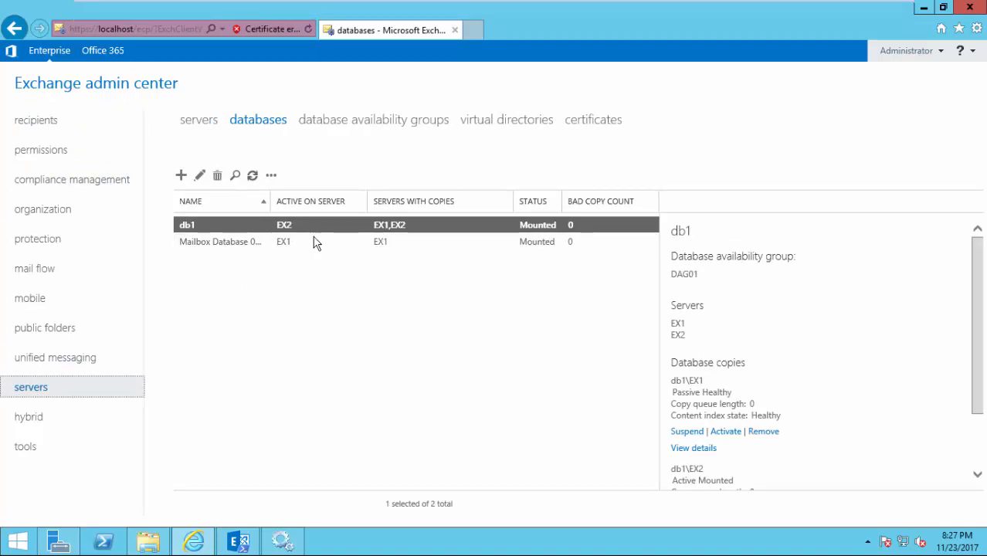
mouse_move(336, 230)
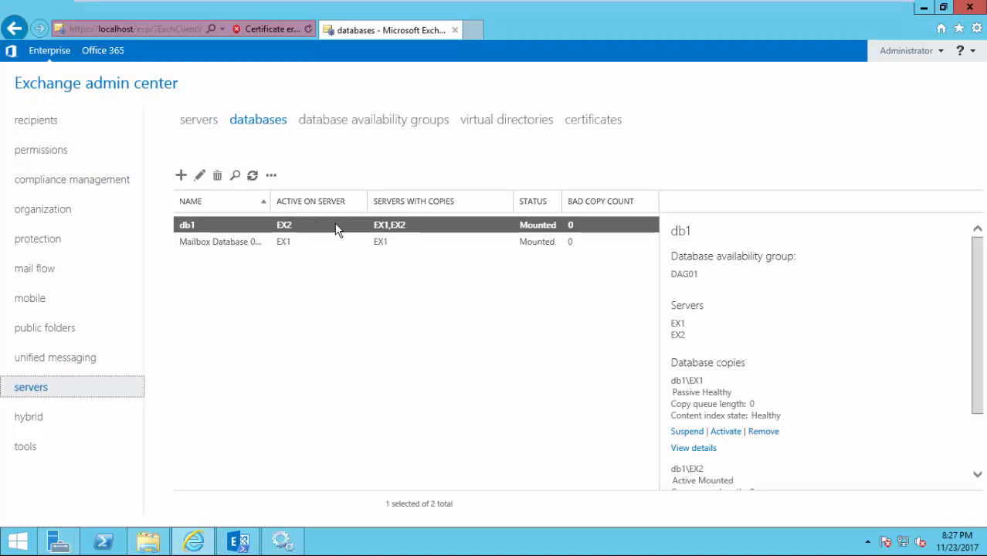
mouse_move(409, 131)
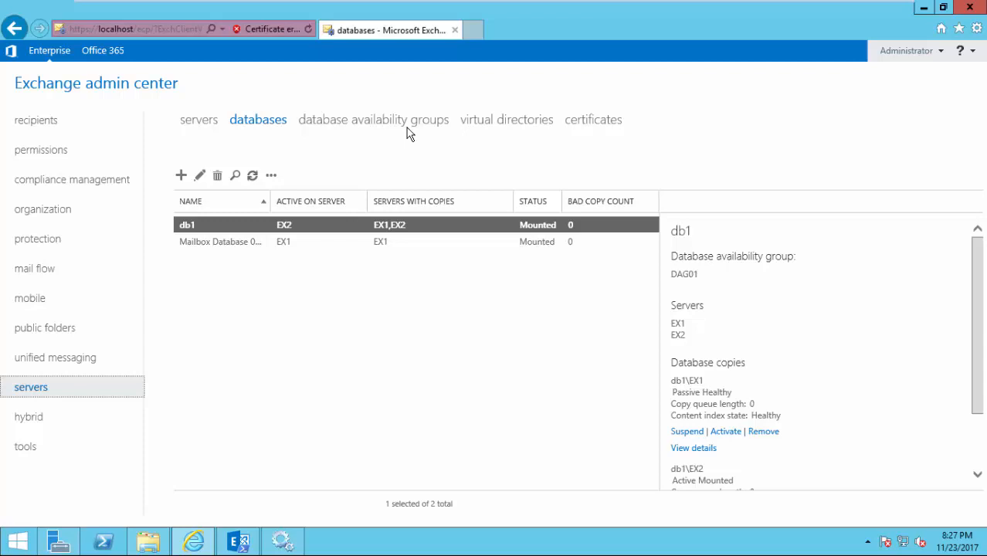
click(373, 119)
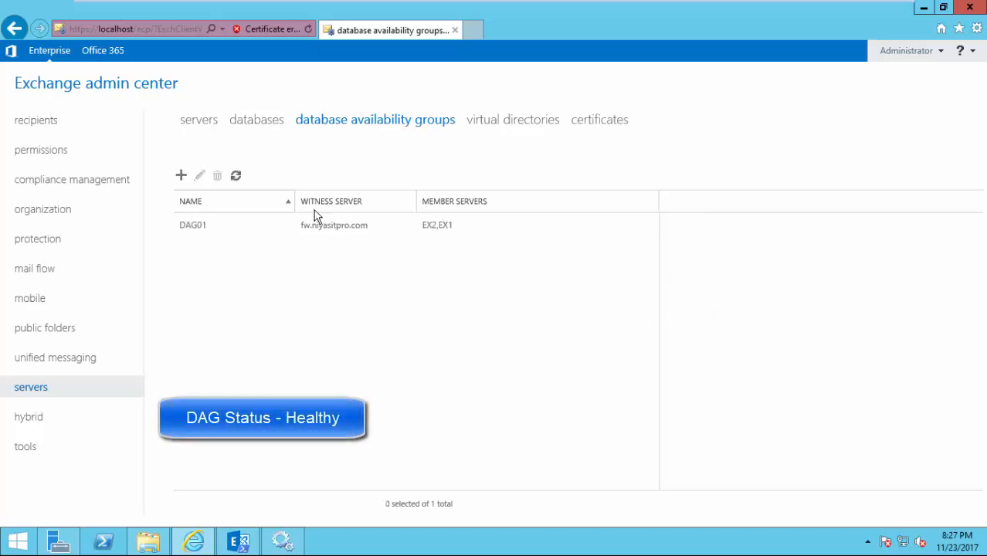
click(257, 119)
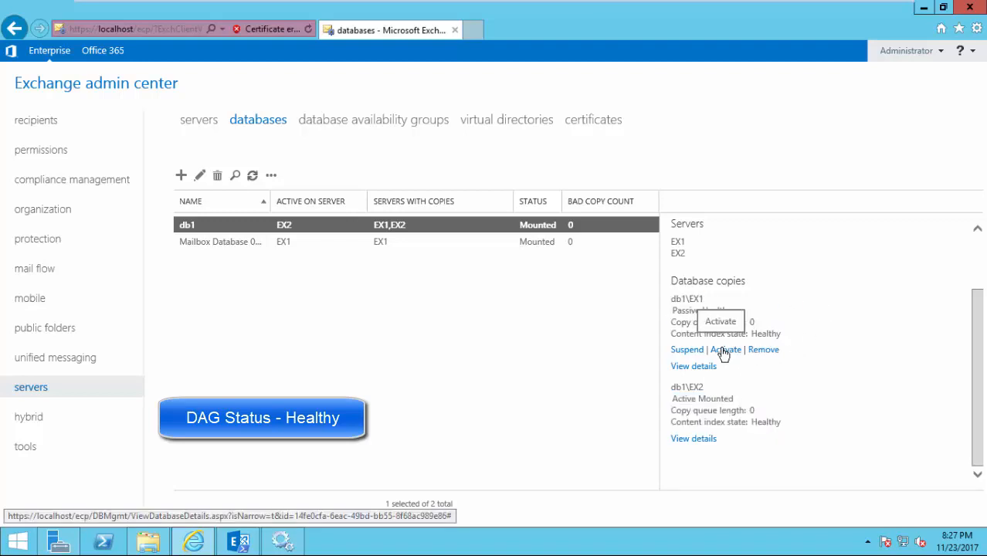
Activate the db1\EX1 database copy and confirm Yes in the warning
click(726, 349)
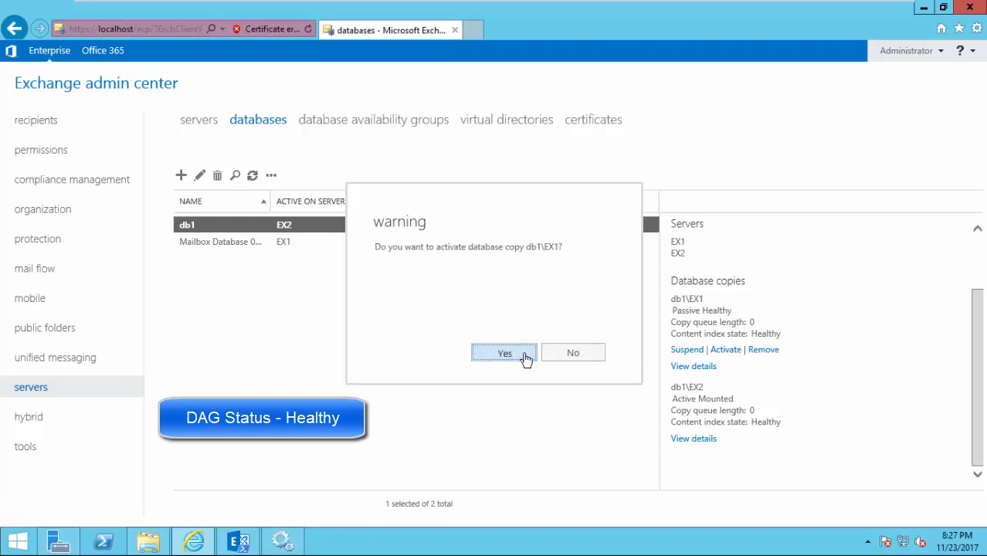
click(504, 352)
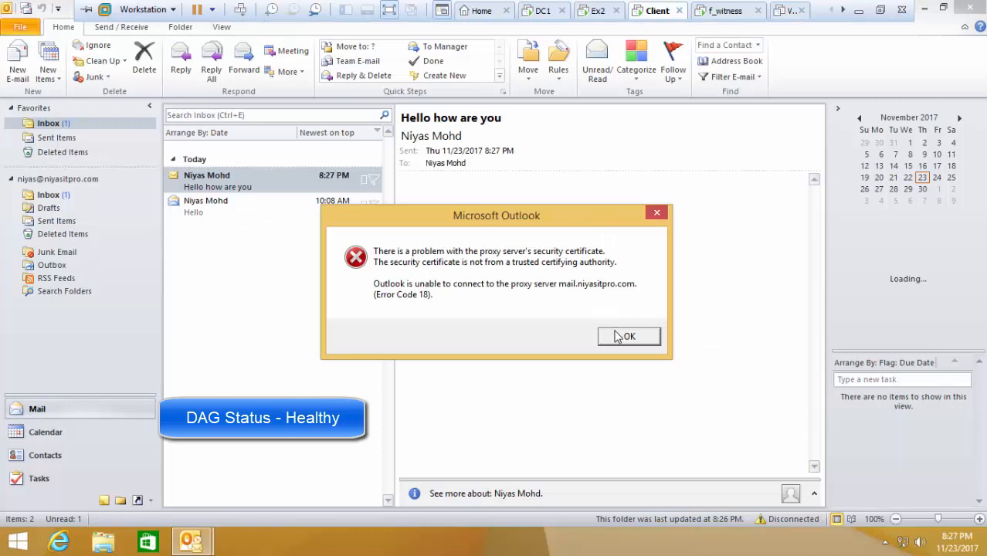
Dismiss Outlook's certificate error and verify it is connected with all folders up to date
click(628, 336)
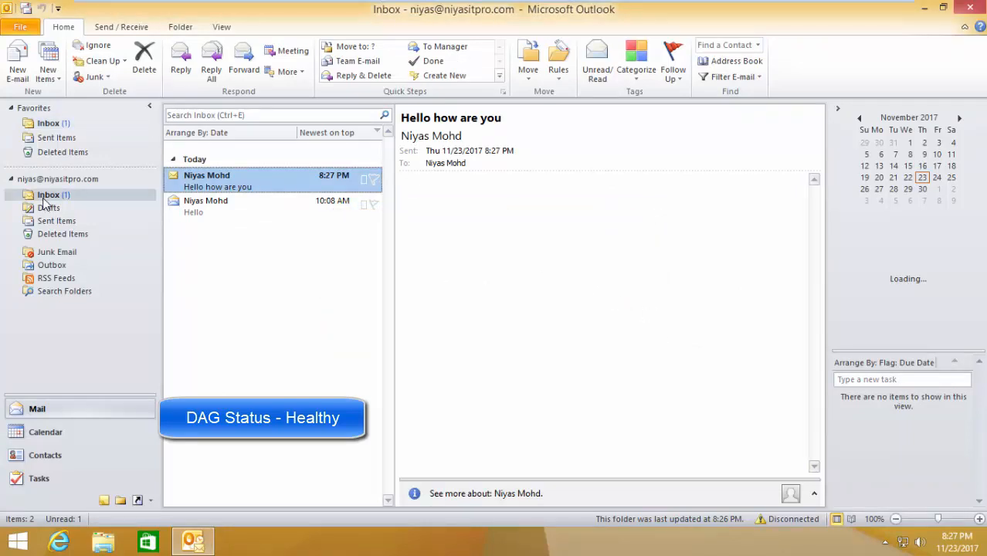
click(49, 207)
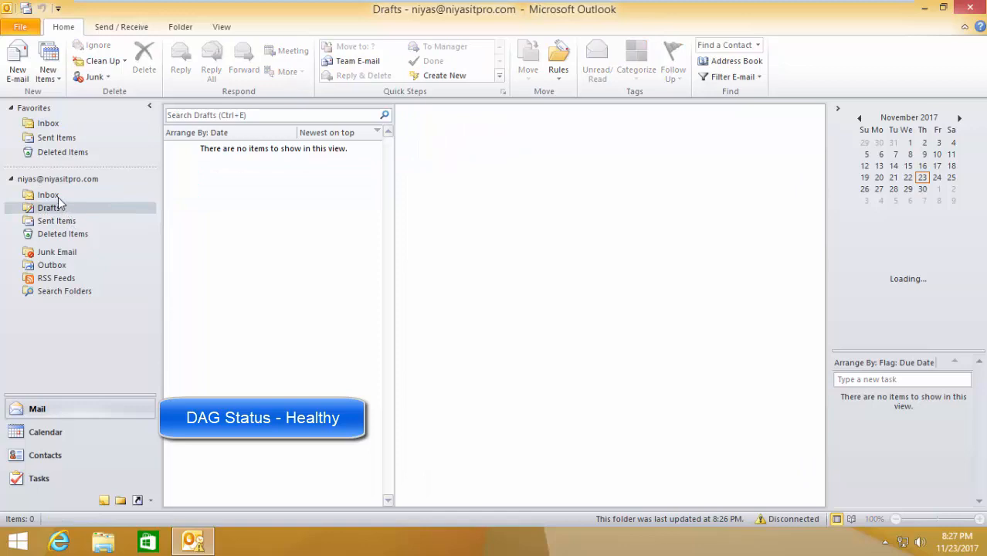
click(48, 194)
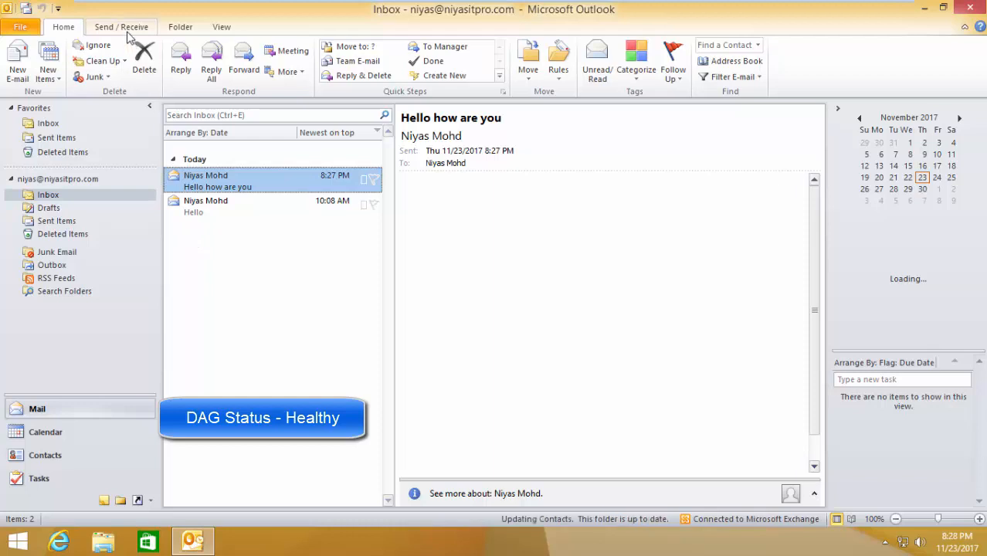
click(122, 26)
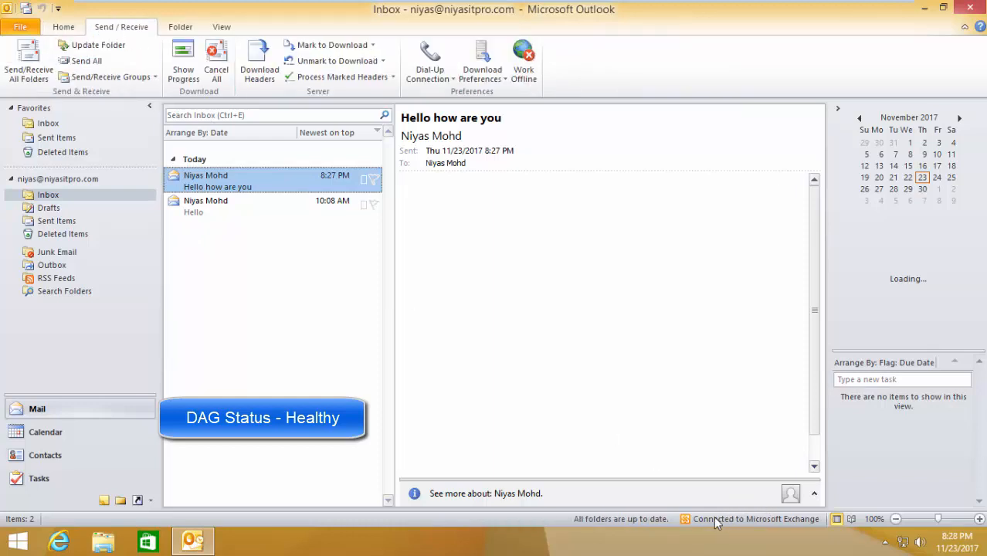
mouse_move(841, 540)
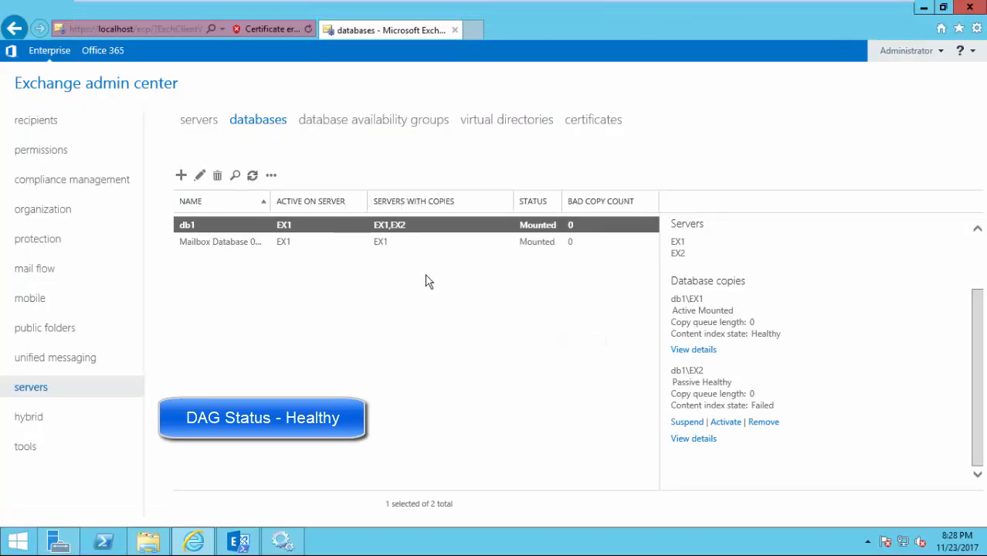
Activate db1's EX2 copy again, close the notice, and refresh to confirm
click(252, 175)
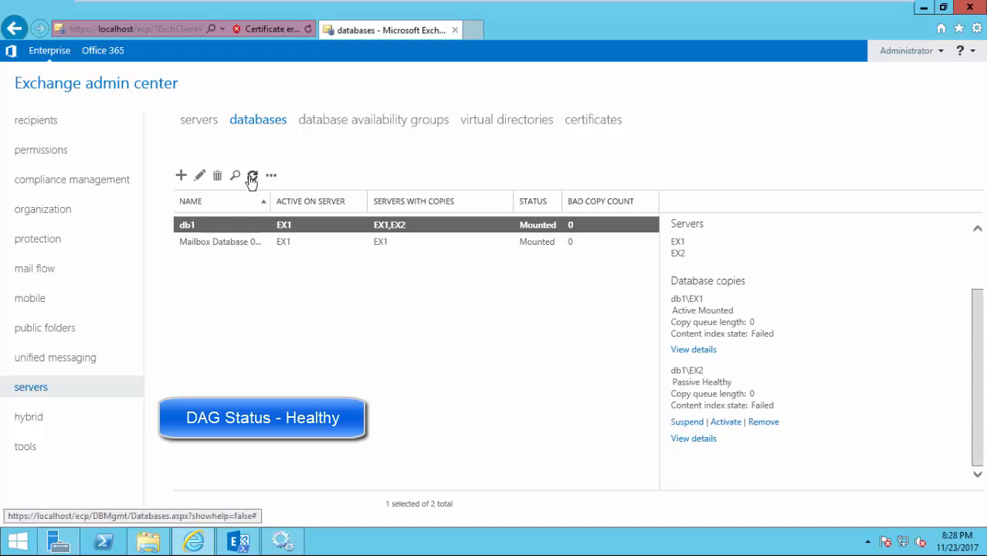
click(252, 175)
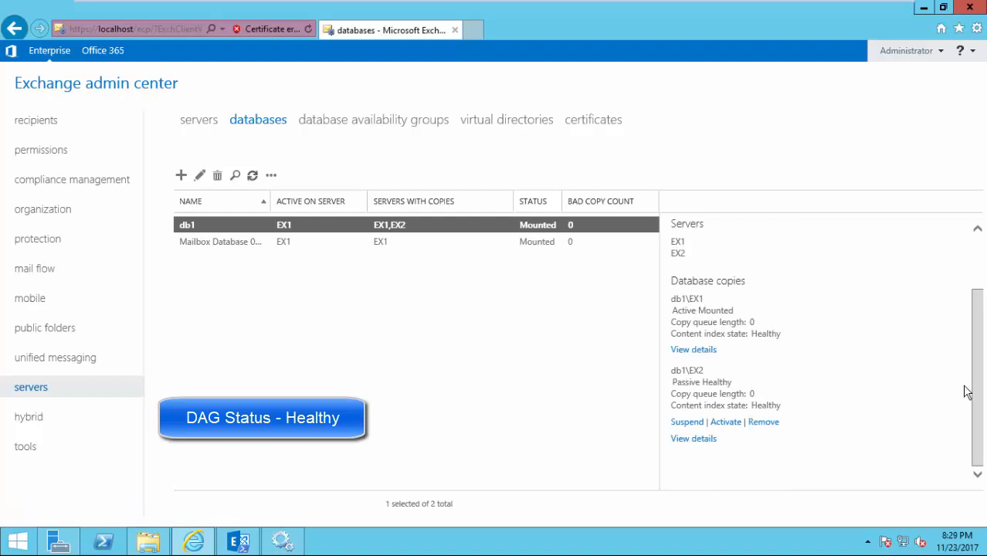
click(725, 422)
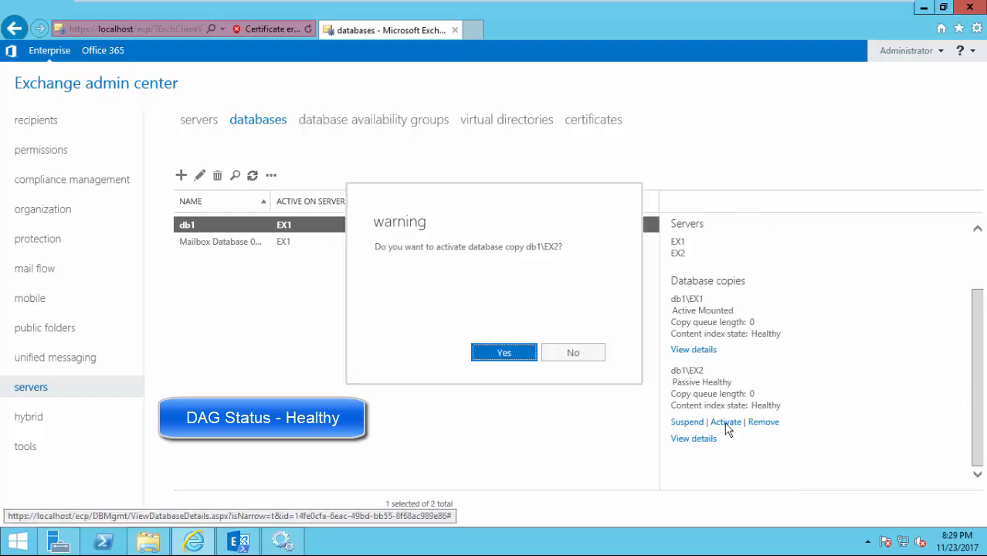
click(504, 352)
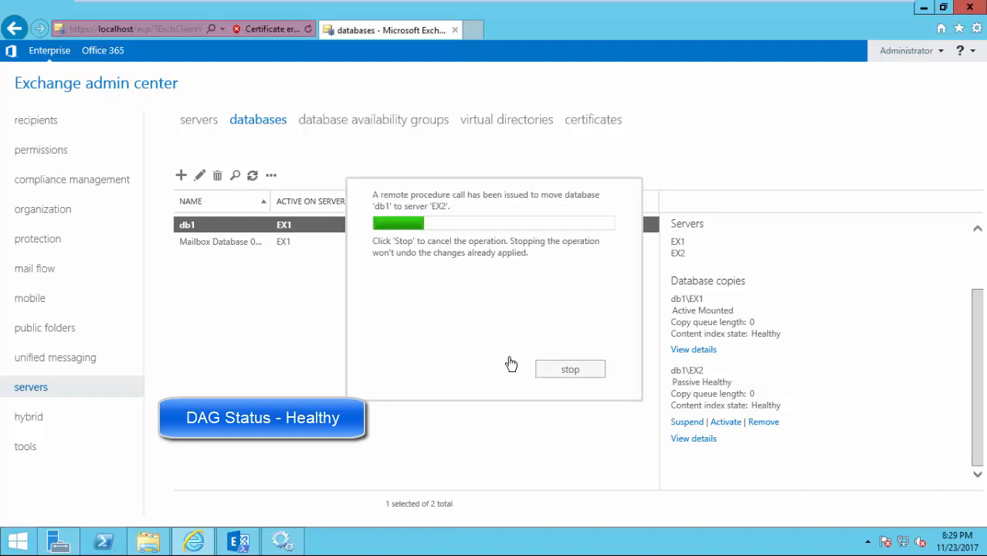
mouse_move(506, 367)
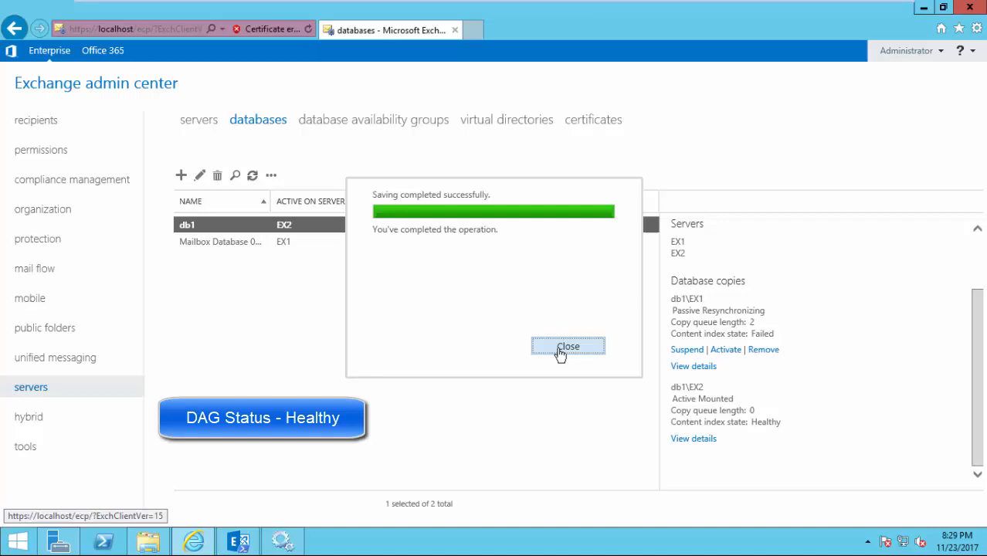
click(567, 345)
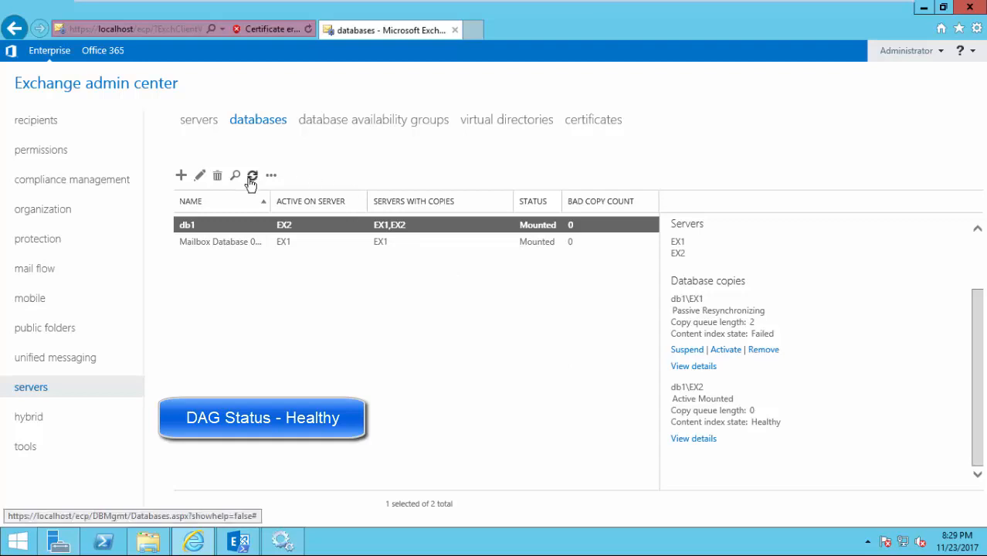
click(252, 175)
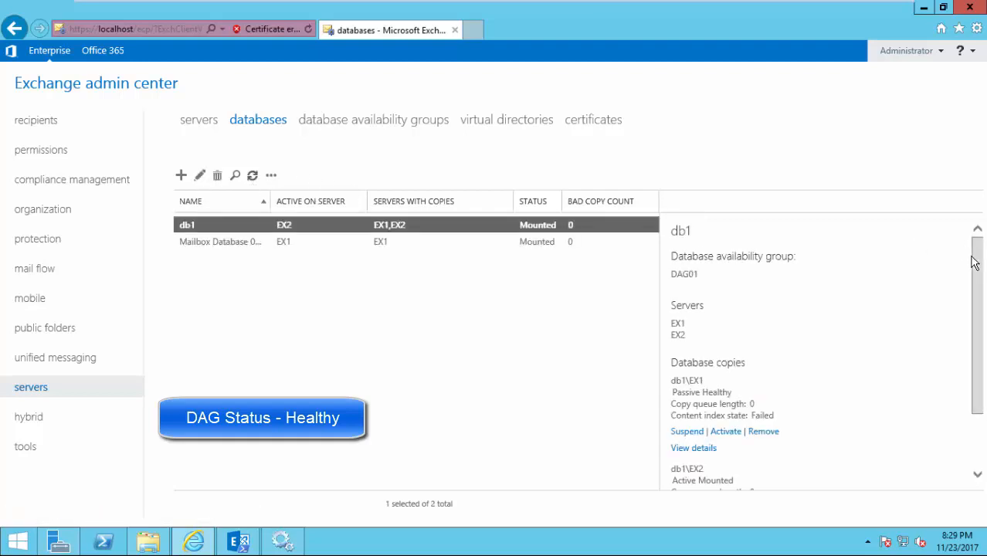
Scroll db1's details pane to review the health of both database copies
scroll(down, 3)
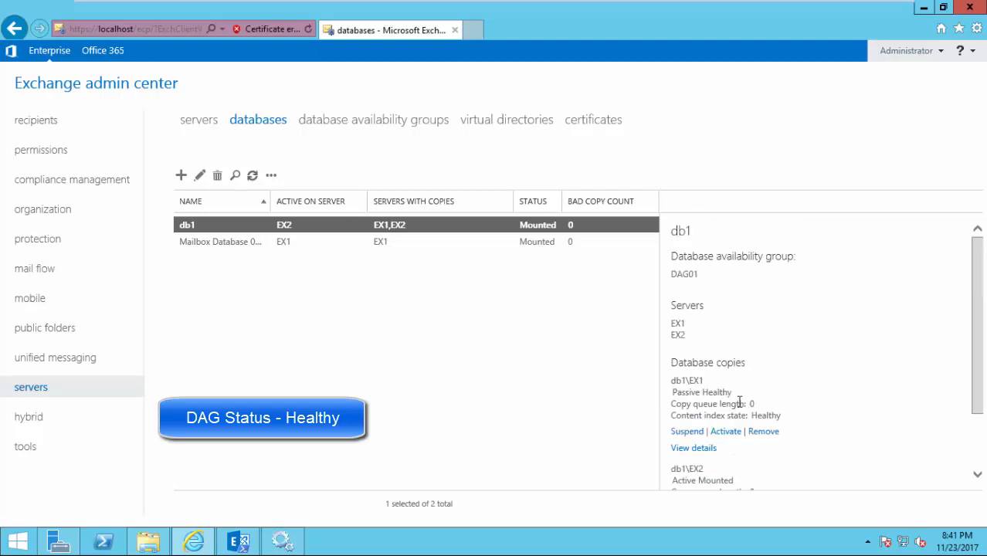
mouse_move(616, 354)
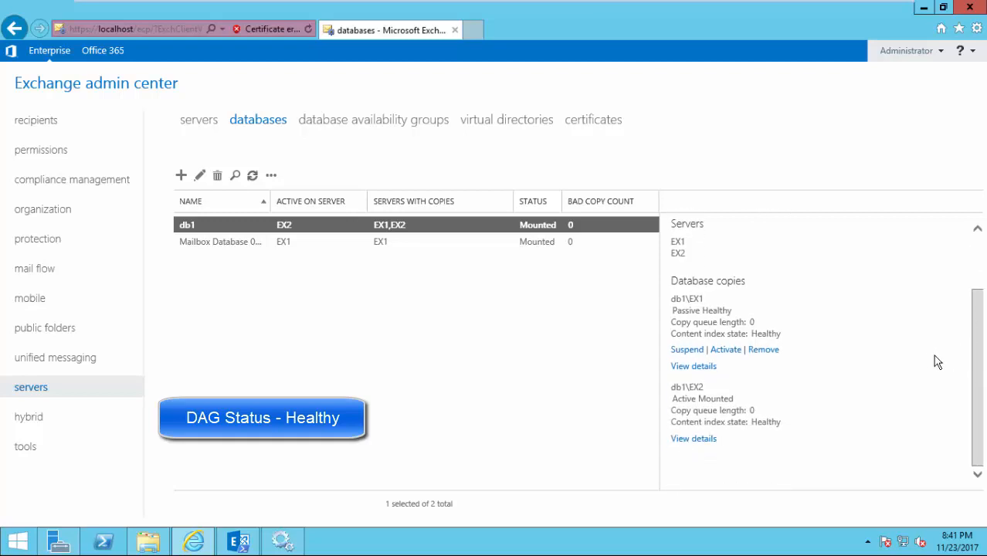
mouse_move(651, 33)
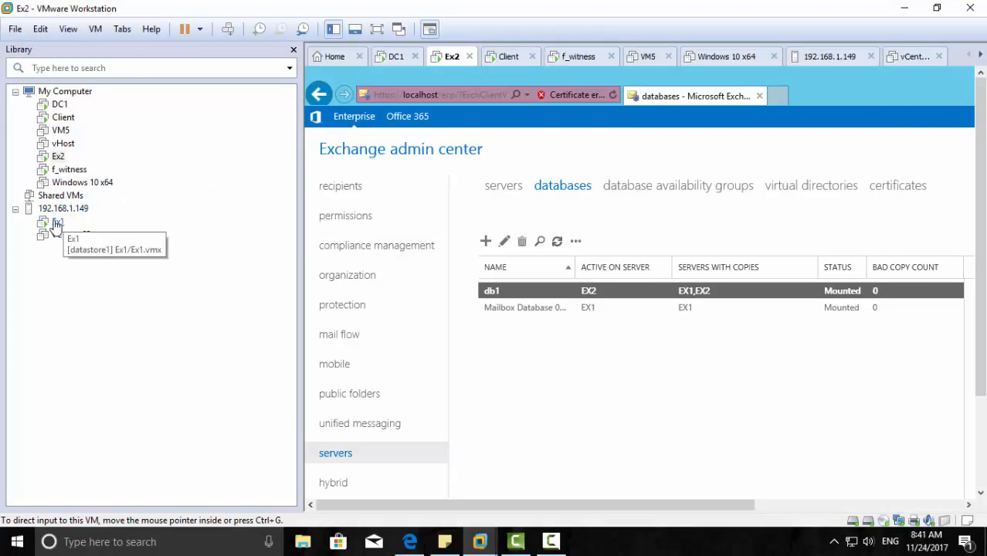
Power off the Ex1 virtual machine and bring up the f_witness actions menu
right_click(58, 222)
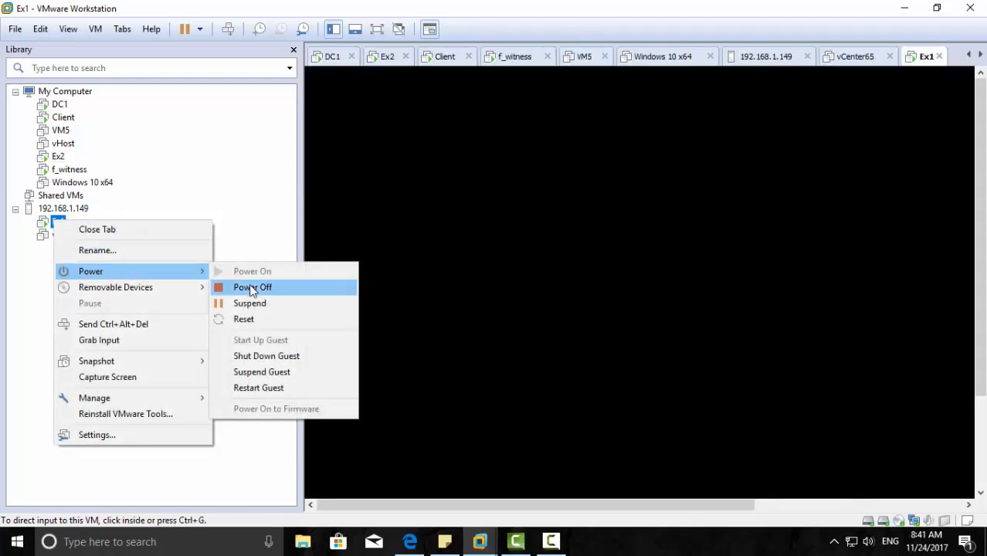
click(266, 355)
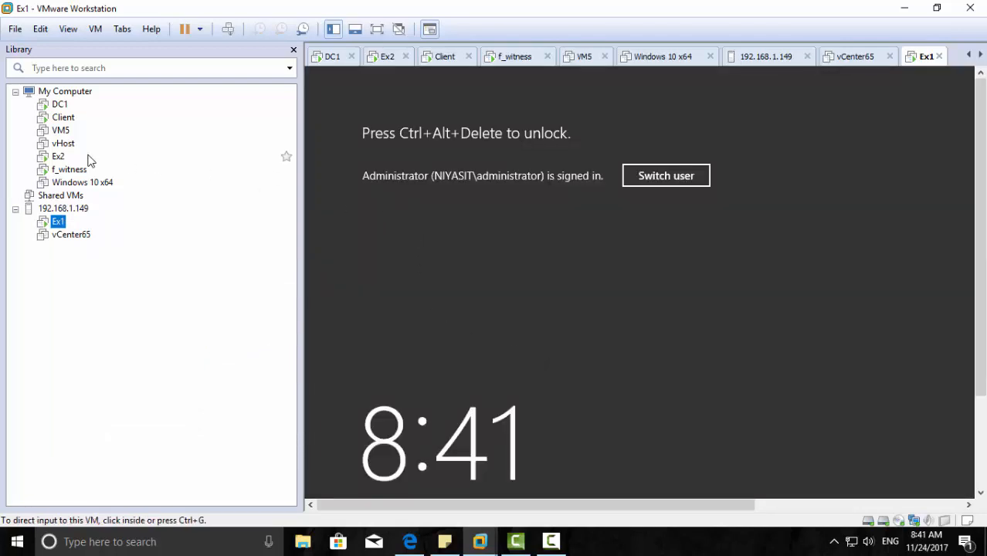
right_click(63, 117)
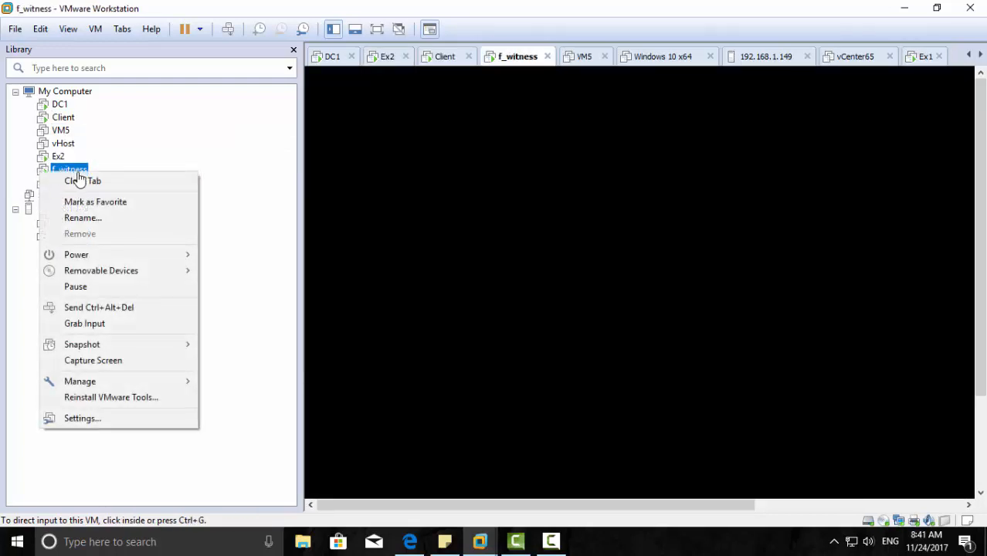
mouse_move(76, 254)
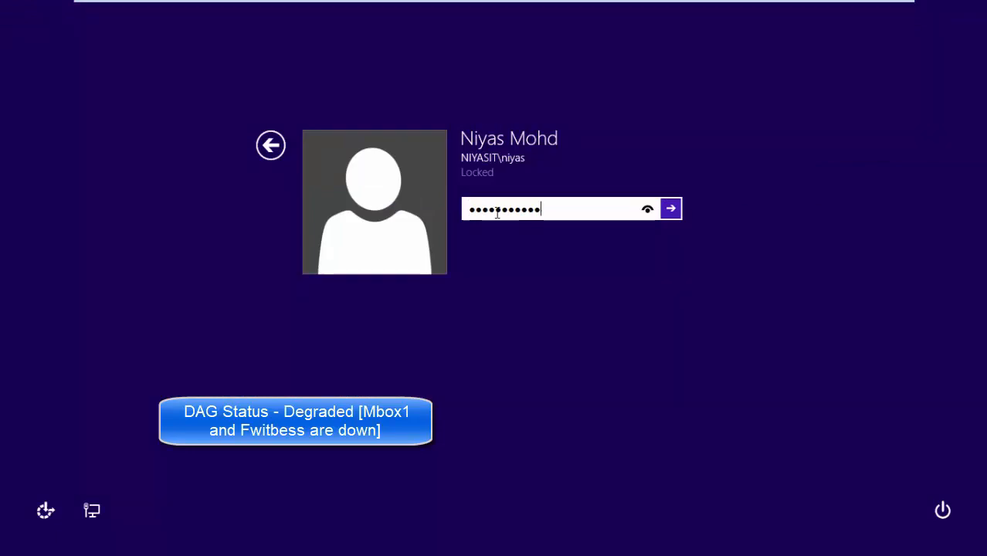
Sign in on the client machine and view Outlook's Inbox with its two messages
click(669, 208)
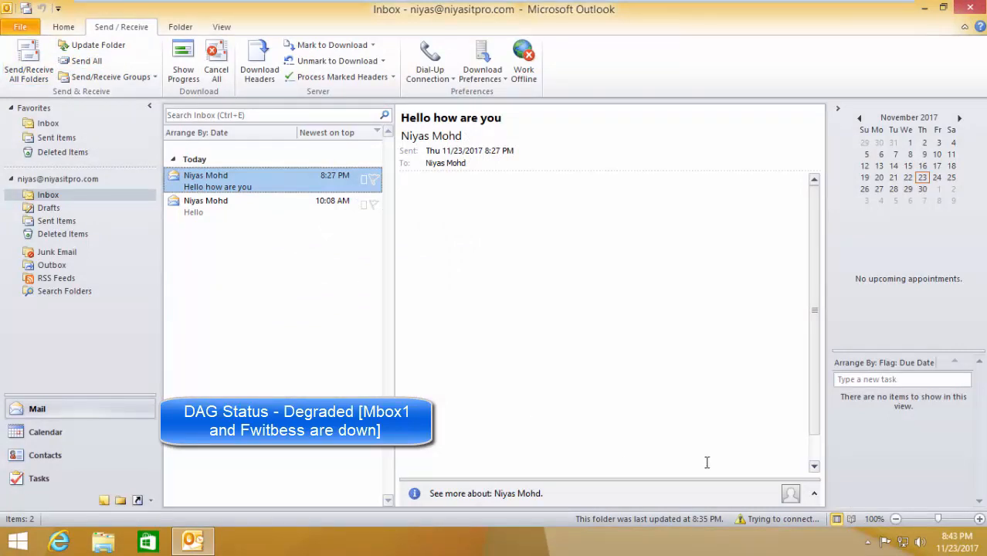
mouse_move(701, 460)
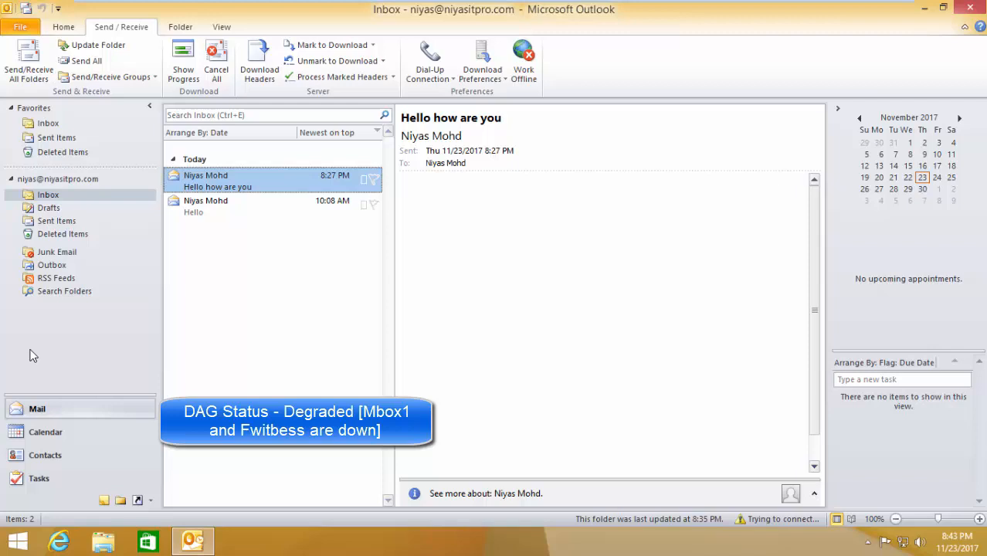
click(64, 233)
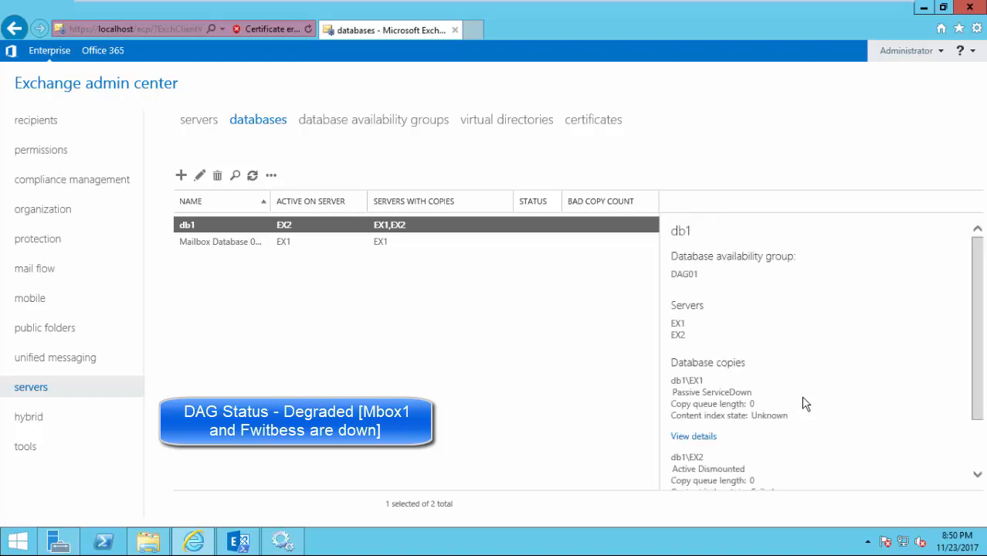
mouse_move(957, 328)
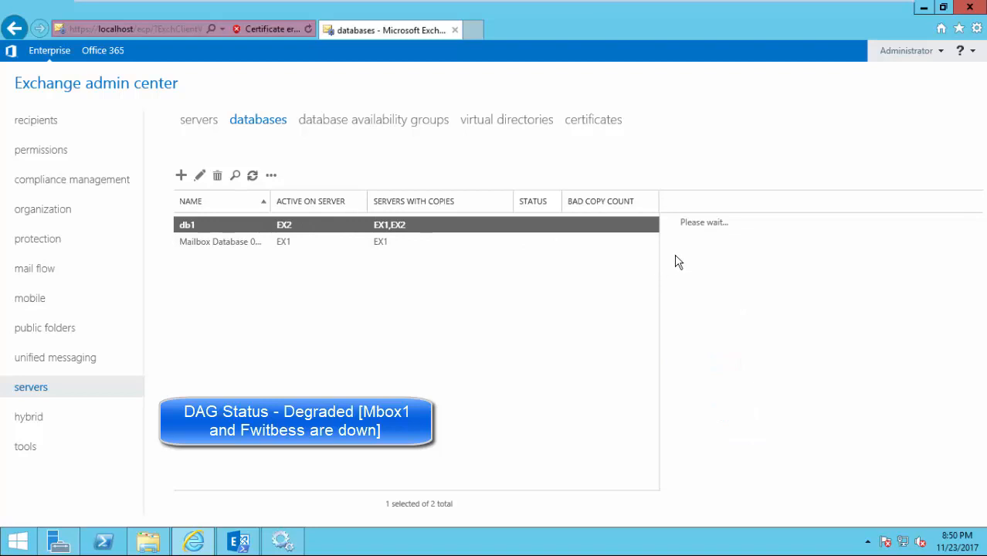
Select db1 and attempt to mount it from the More menu, confirming Yes
click(187, 225)
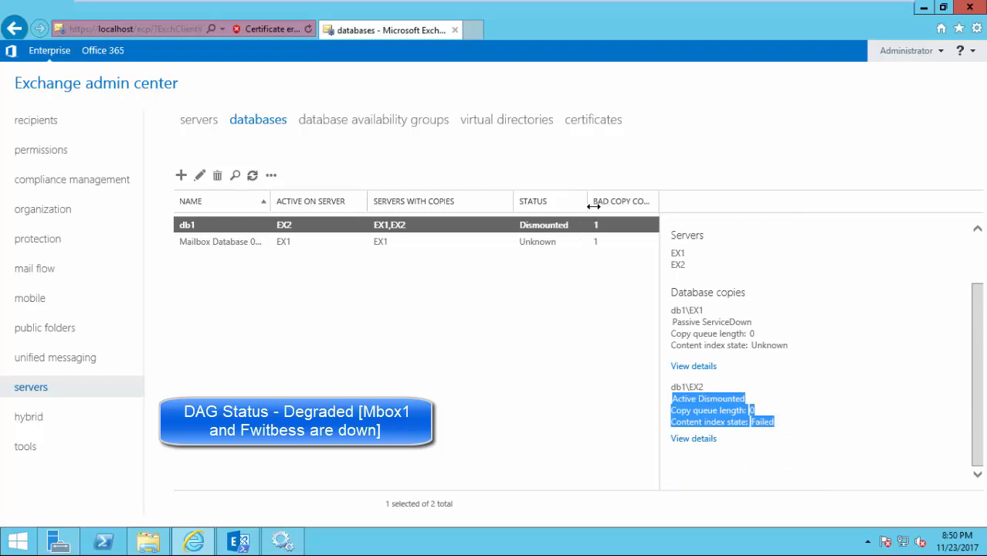
click(271, 176)
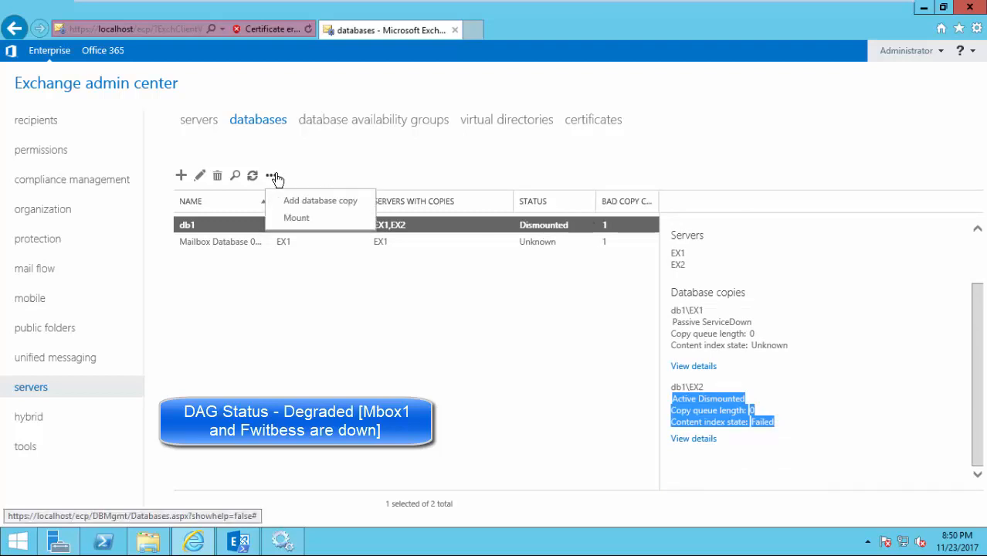
click(297, 217)
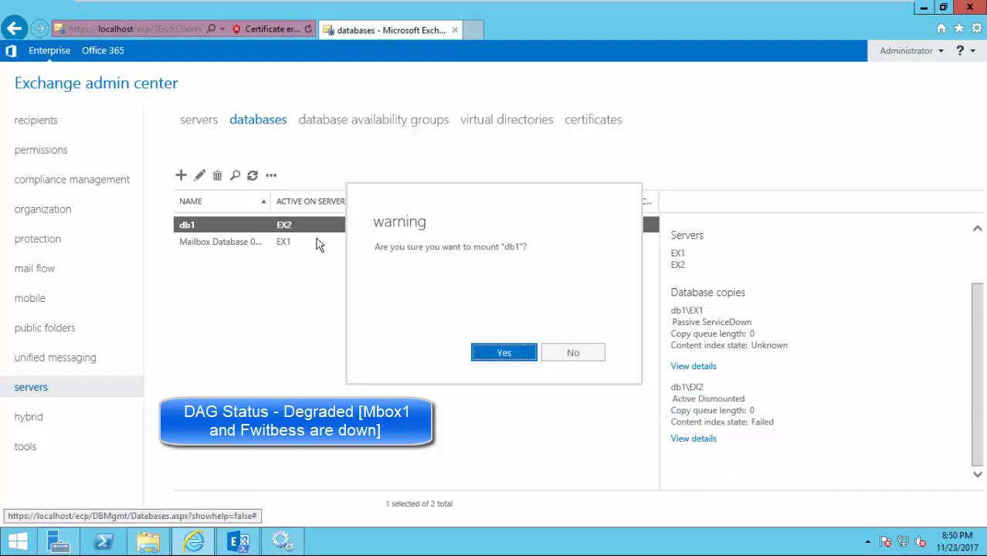
click(503, 352)
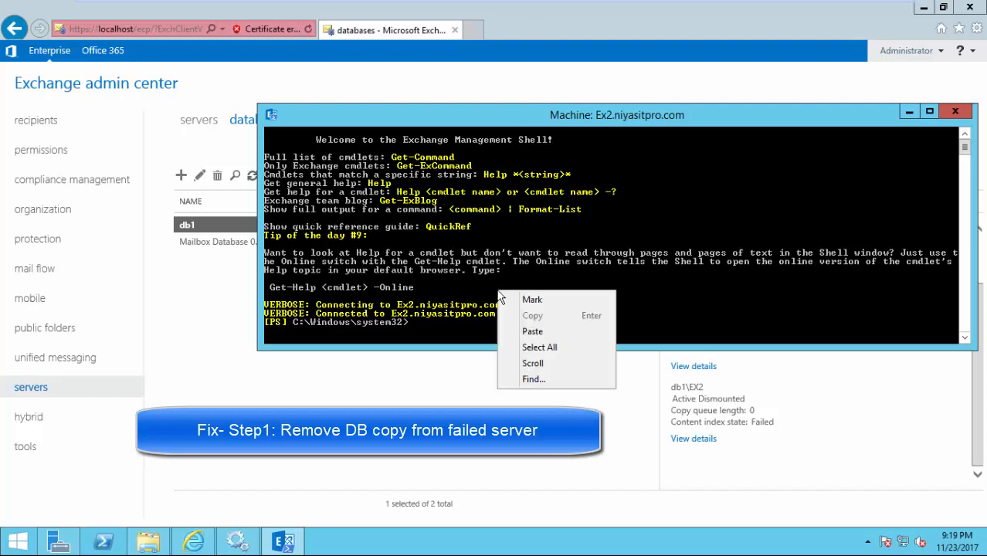
Paste Remove-MailboxDatabaseCopy -Identity DB1\EX1 -Confirm:$False into the shell
click(532, 331)
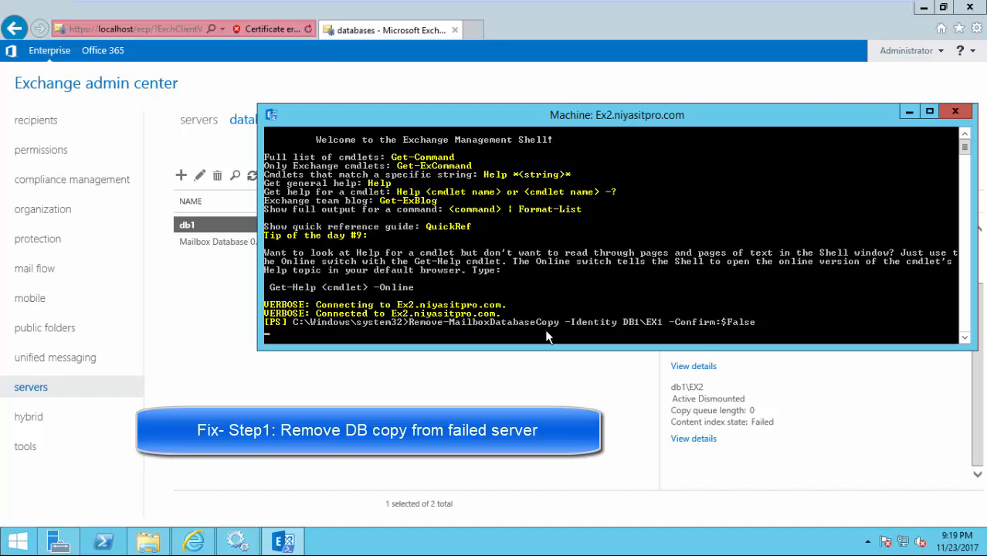
mouse_move(834, 4)
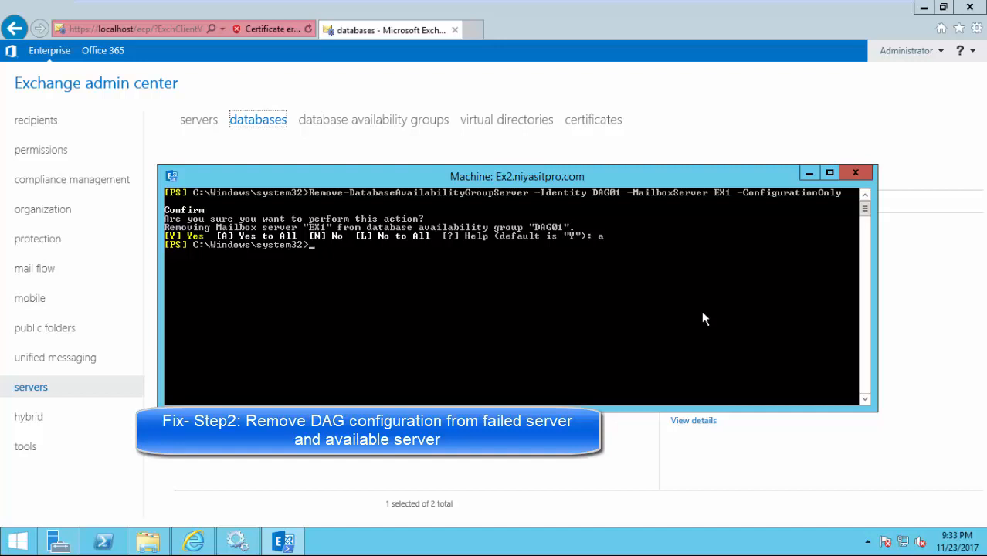
mouse_move(516, 358)
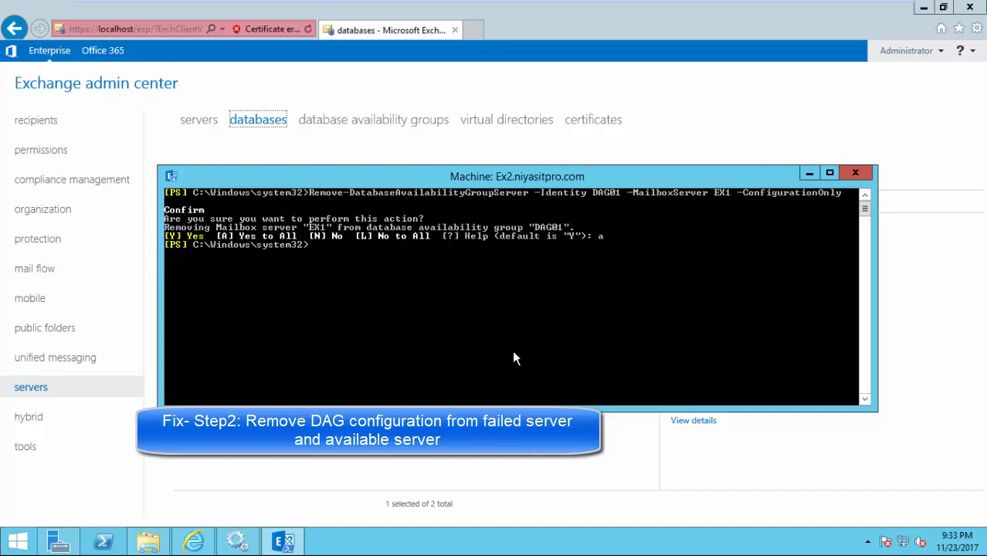
mouse_move(525, 355)
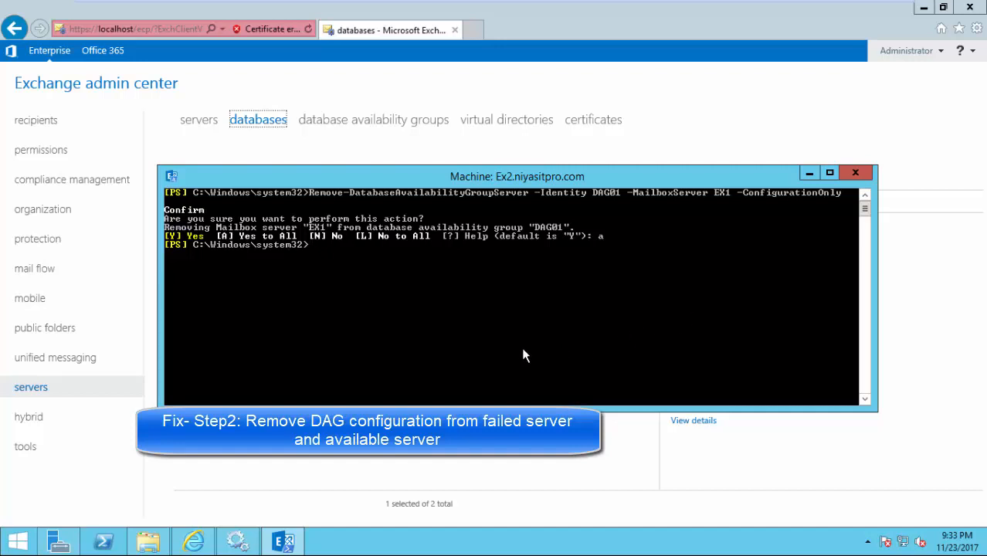
mouse_move(816, 165)
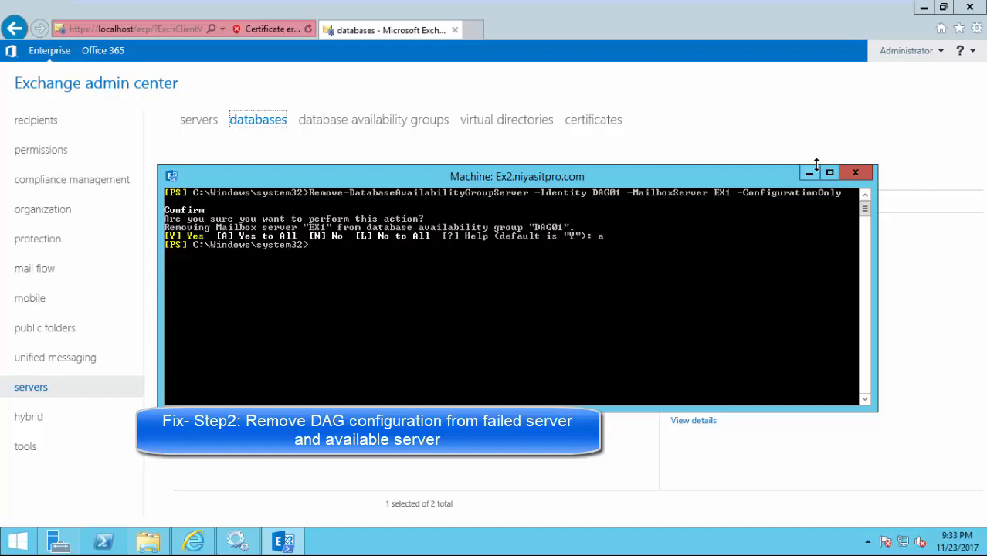
Remove EX1 from DAG01 with -ConfigurationOnly, answering A to confirm all
text(a)
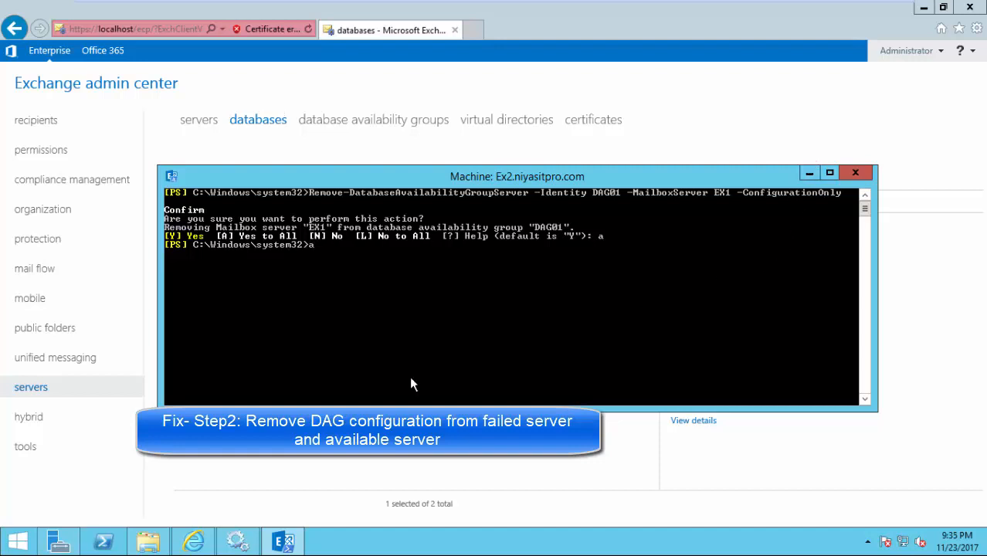
text(Remove-DatabaseAvailabilityGroupServer -Identity DAG01 -MailboxServer EX1 -ConfigurationOnly)
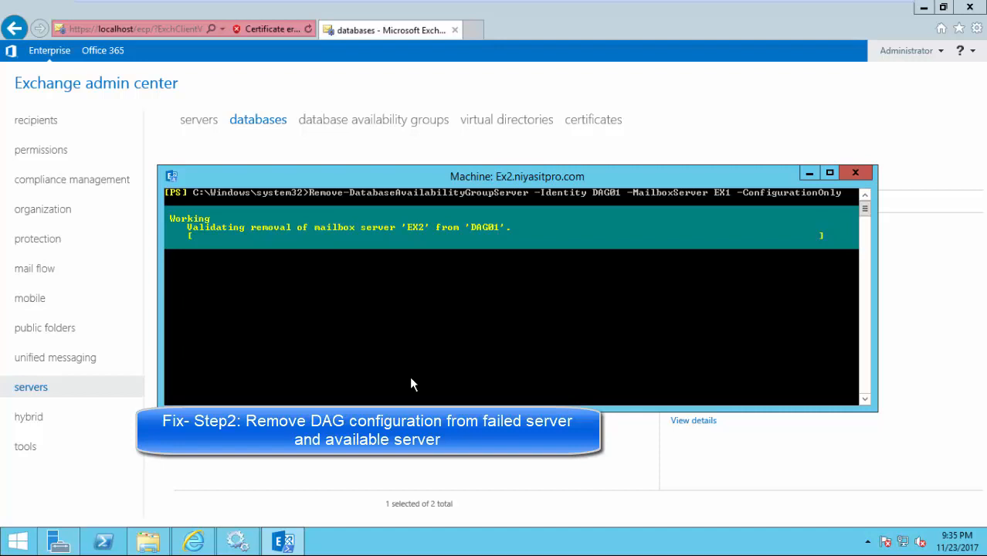
text(ault is "Y"): A)
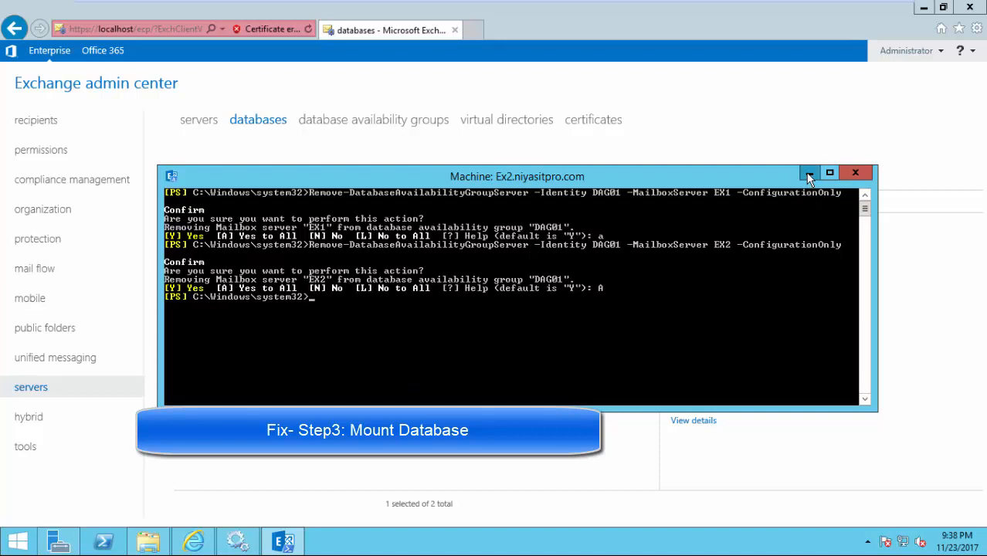
Mount database db1 on EX2 from the More actions menu and confirm
click(808, 172)
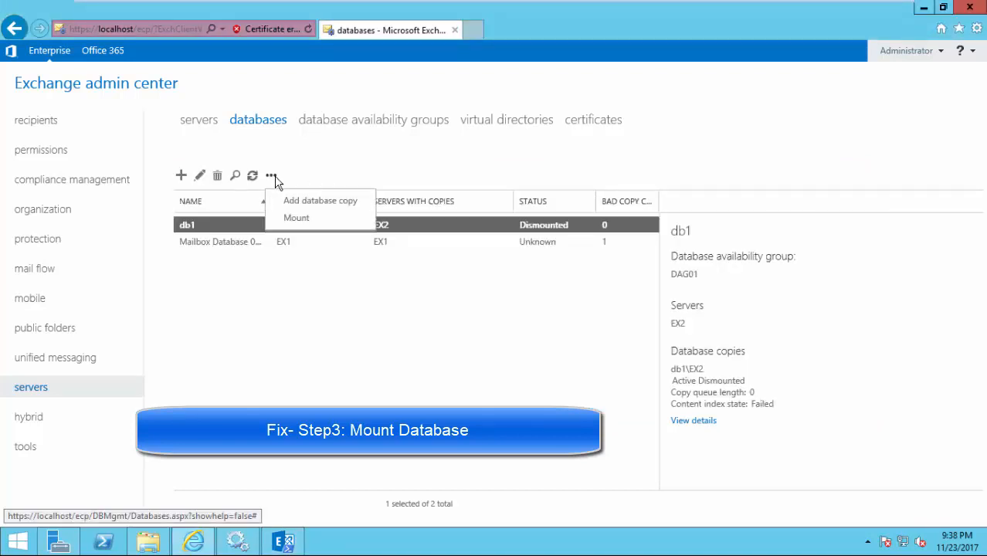
click(296, 217)
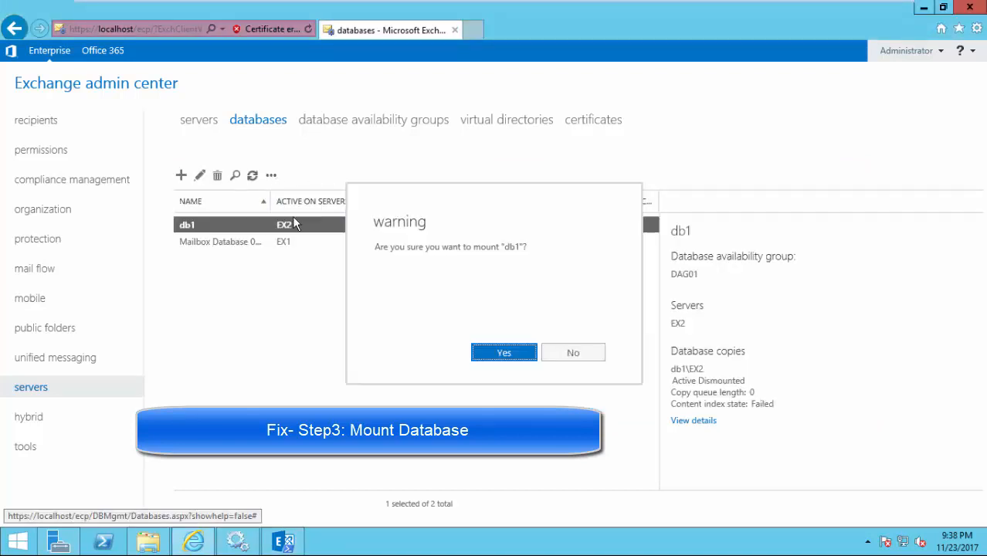
click(503, 352)
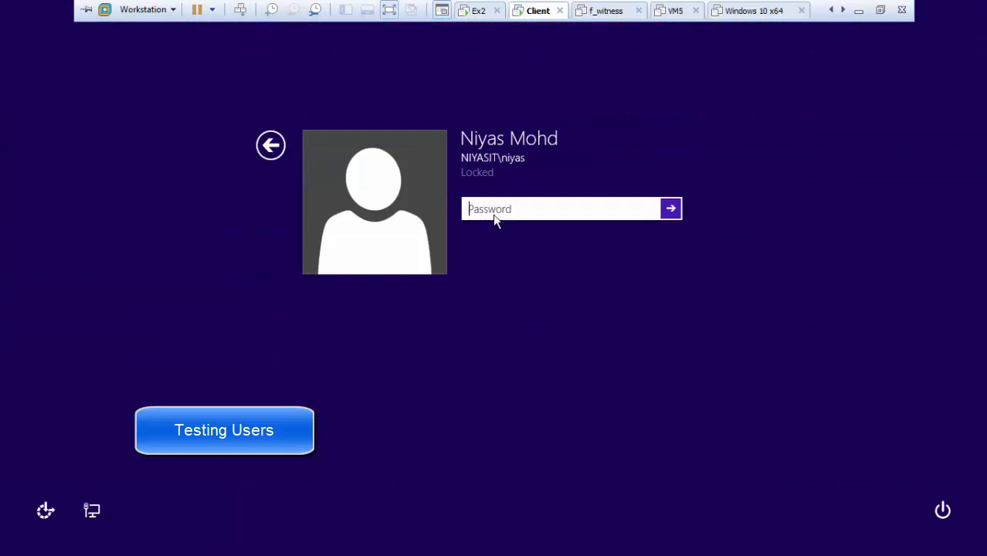
Sign in to Outlook on the web at mail.niyasitpro.com and view Sent Items
text(••)
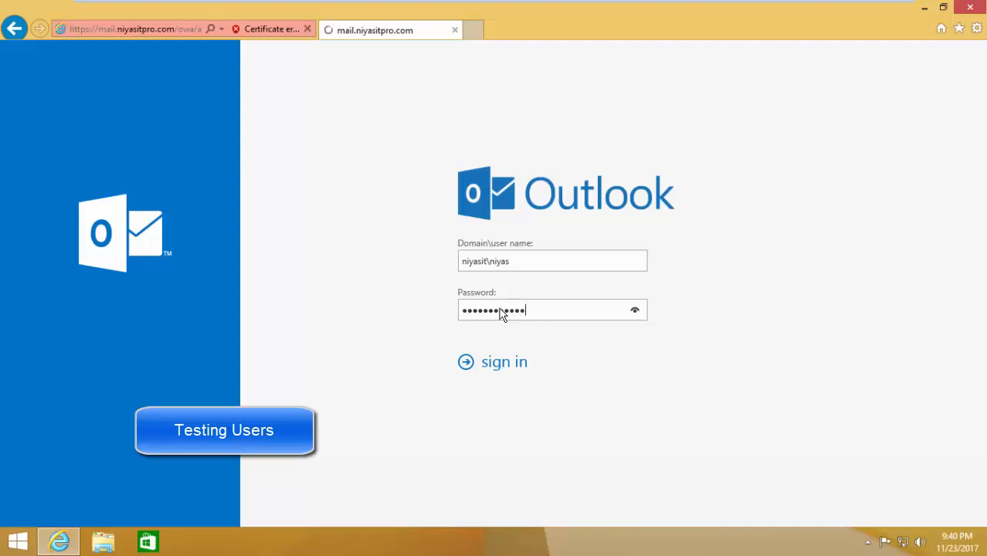
click(492, 361)
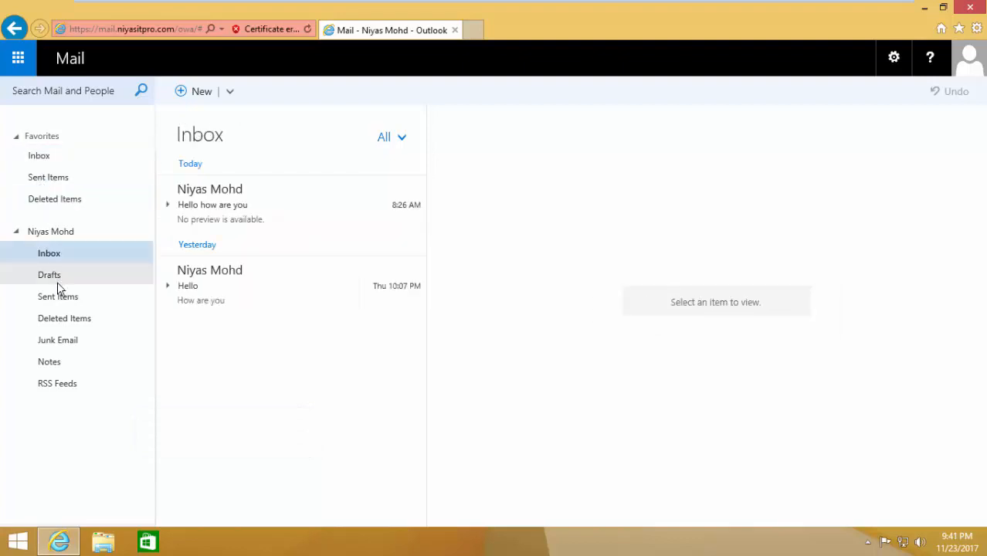
click(58, 296)
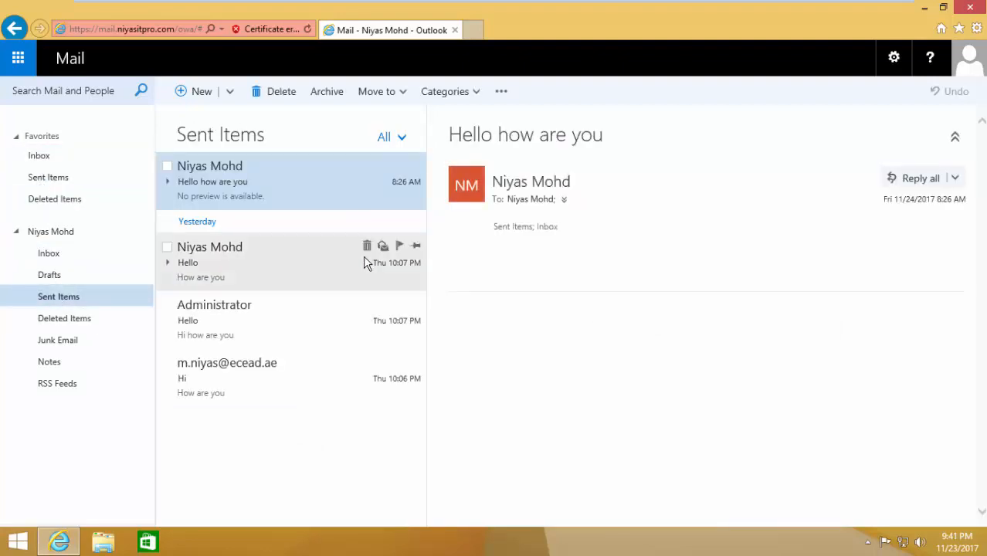